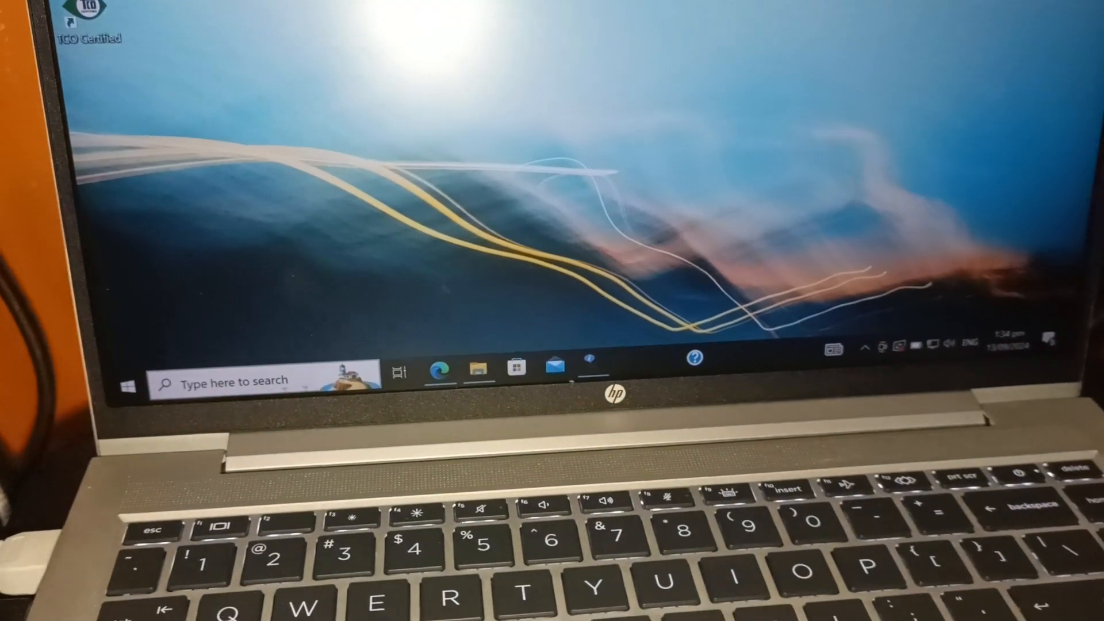
Step: Open Printing preferences for EPSON L3210 Series from Control Panel's Devices and Printers
click(239, 380)
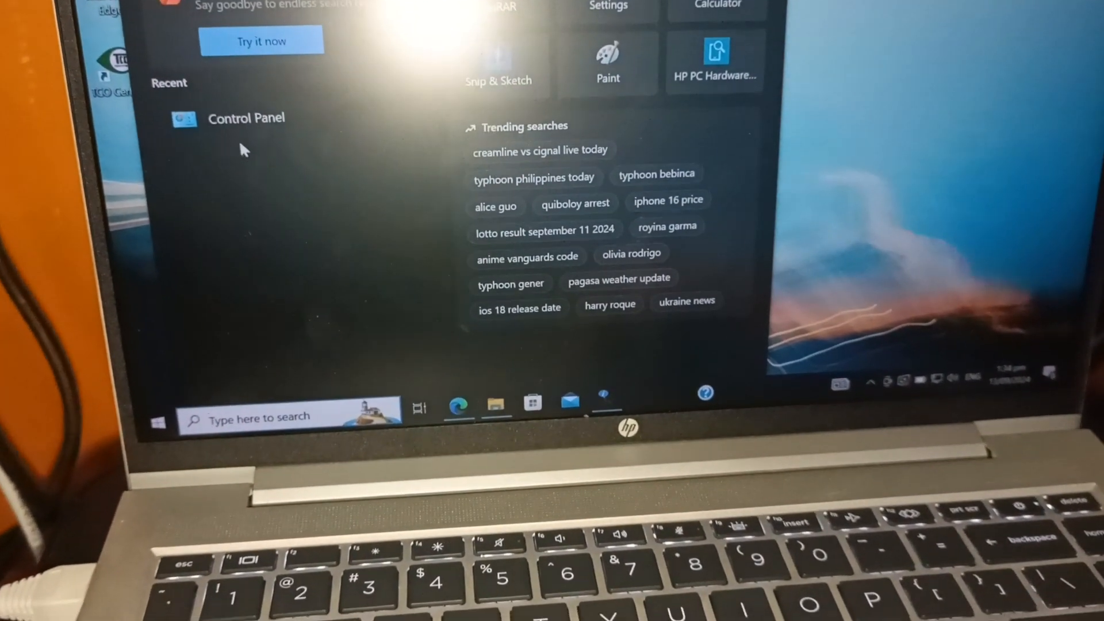
click(246, 117)
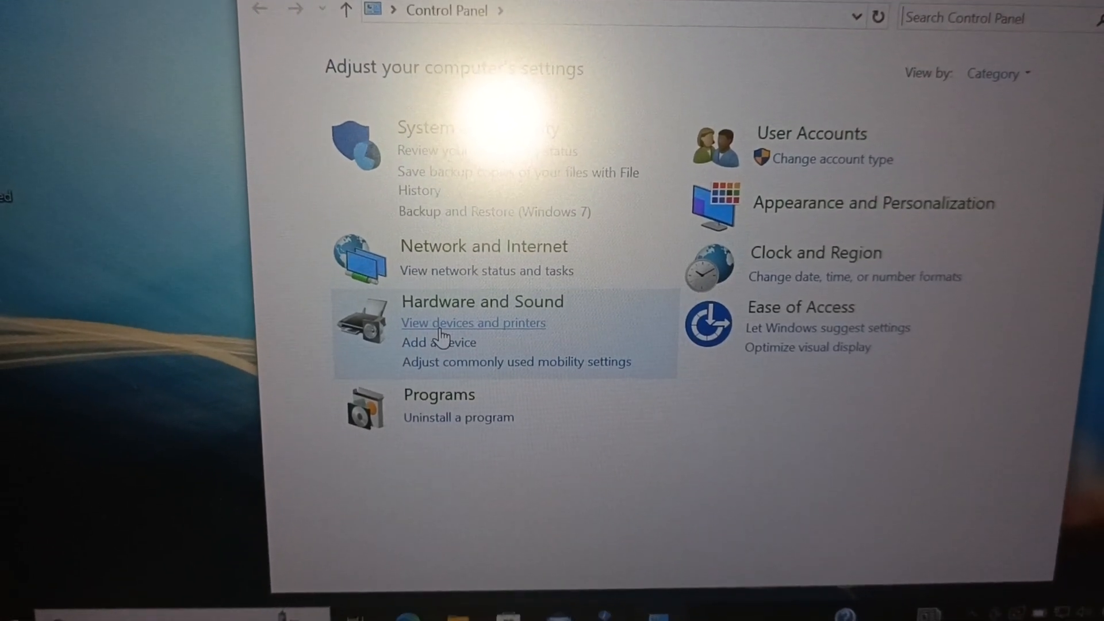
click(473, 322)
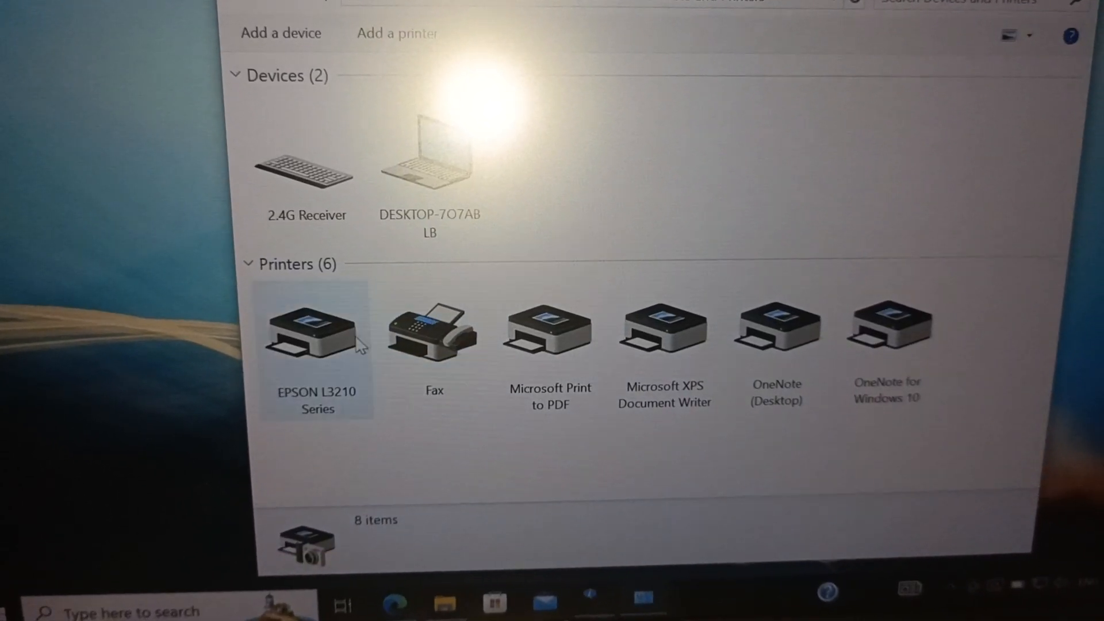
click(314, 331)
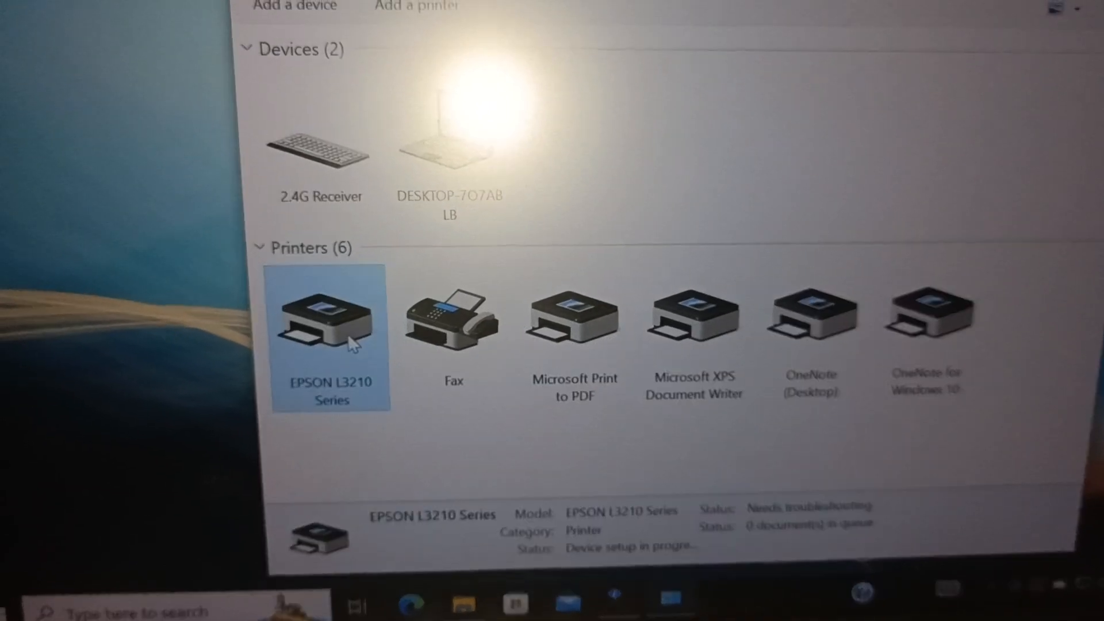
right_click(331, 323)
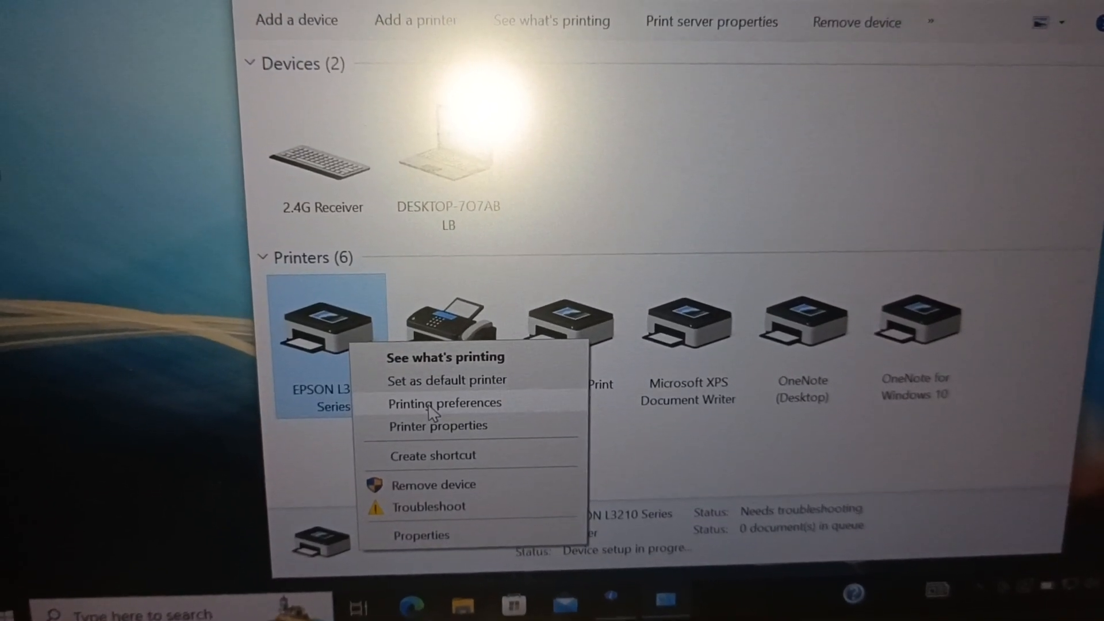
click(443, 403)
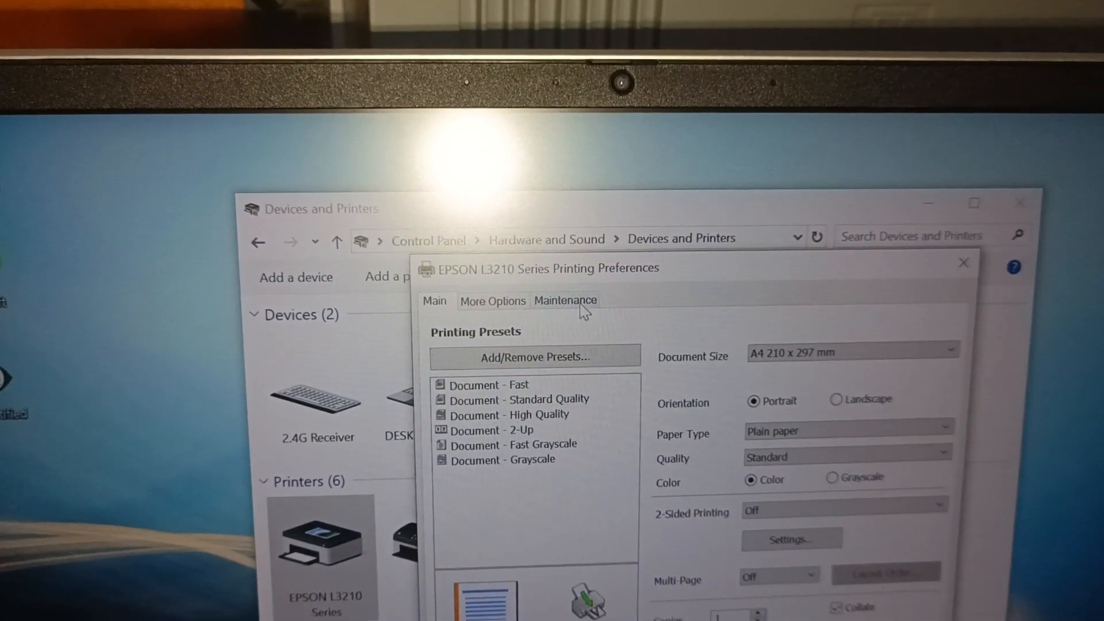
Step: Check the printer's status with EPSON Status Monitor 3 from the driver's Maintenance tools
click(564, 301)
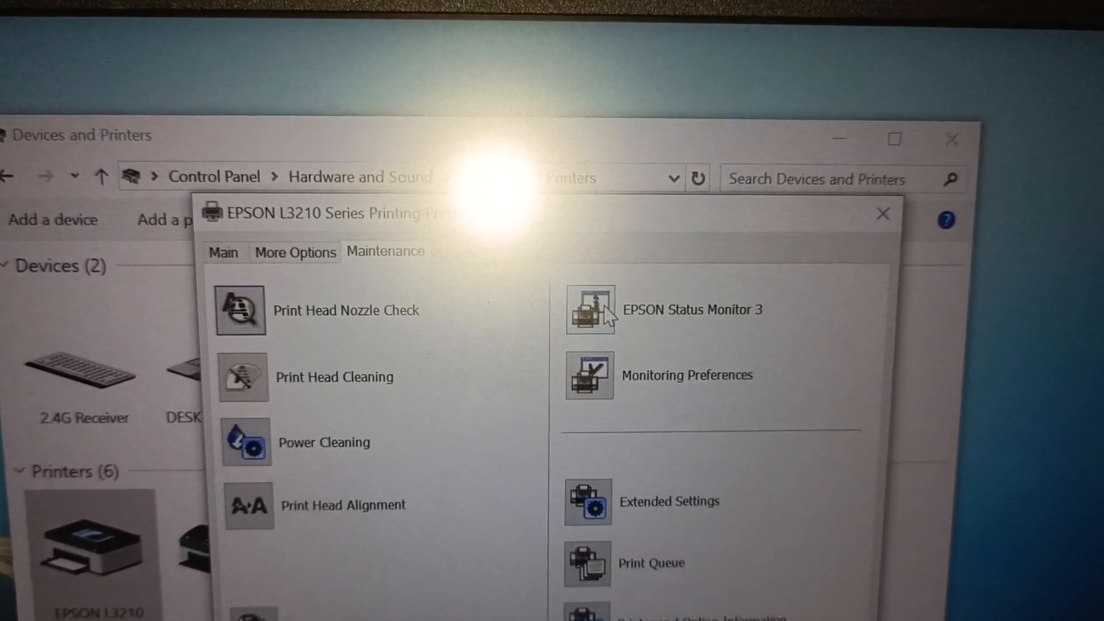
click(590, 308)
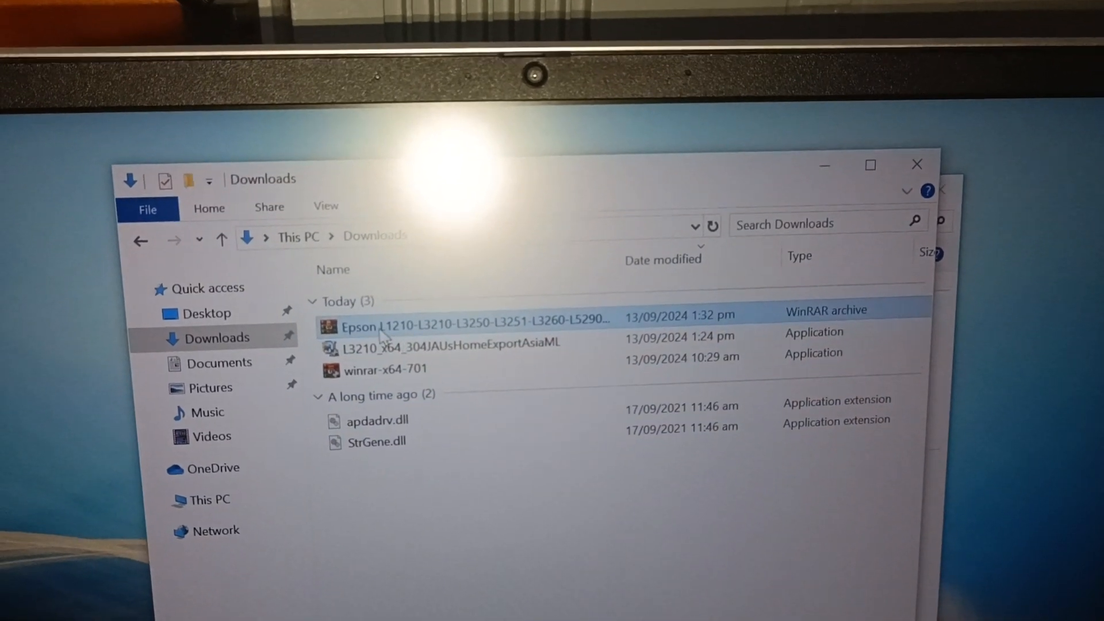
right_click(468, 320)
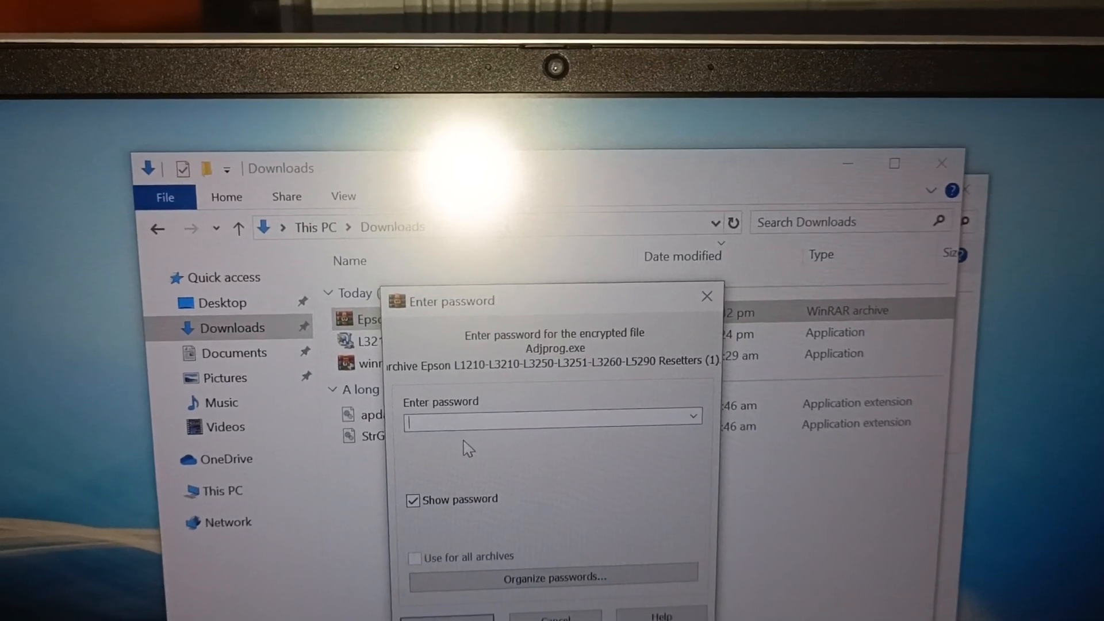
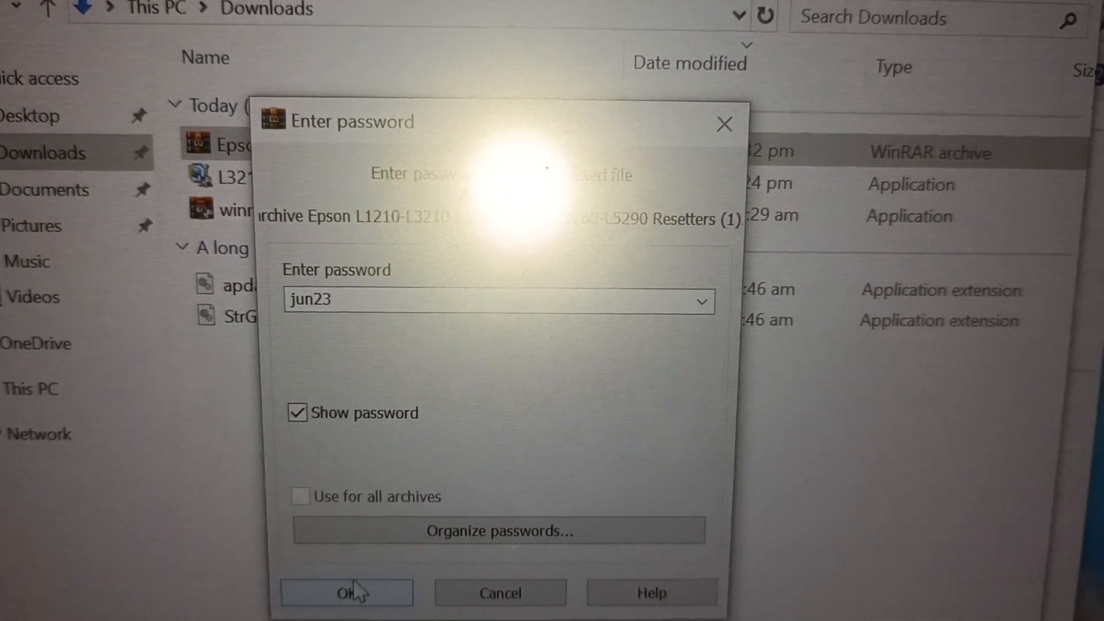
click(345, 592)
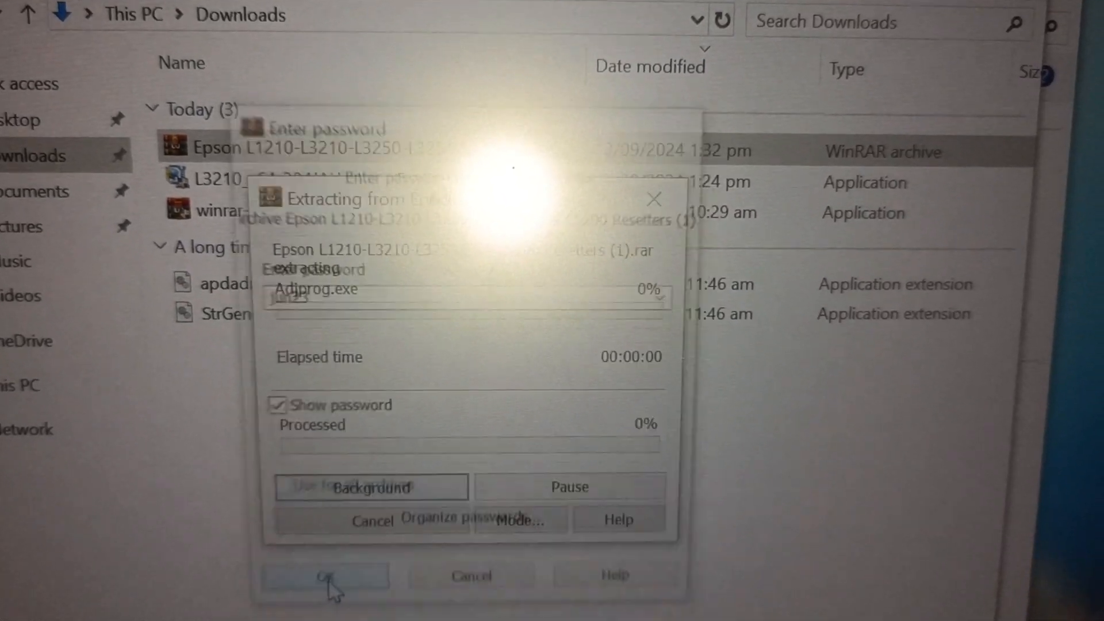
click(324, 576)
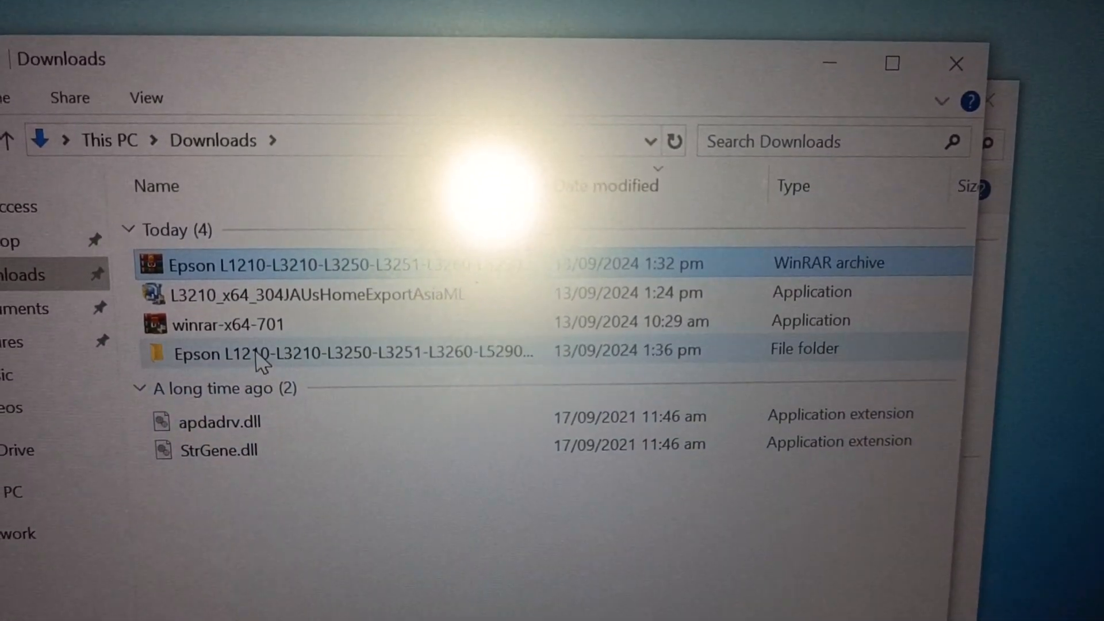
Step: Open the extracted resetter folder and run Adjprog despite the malicious file warning
double_click(350, 352)
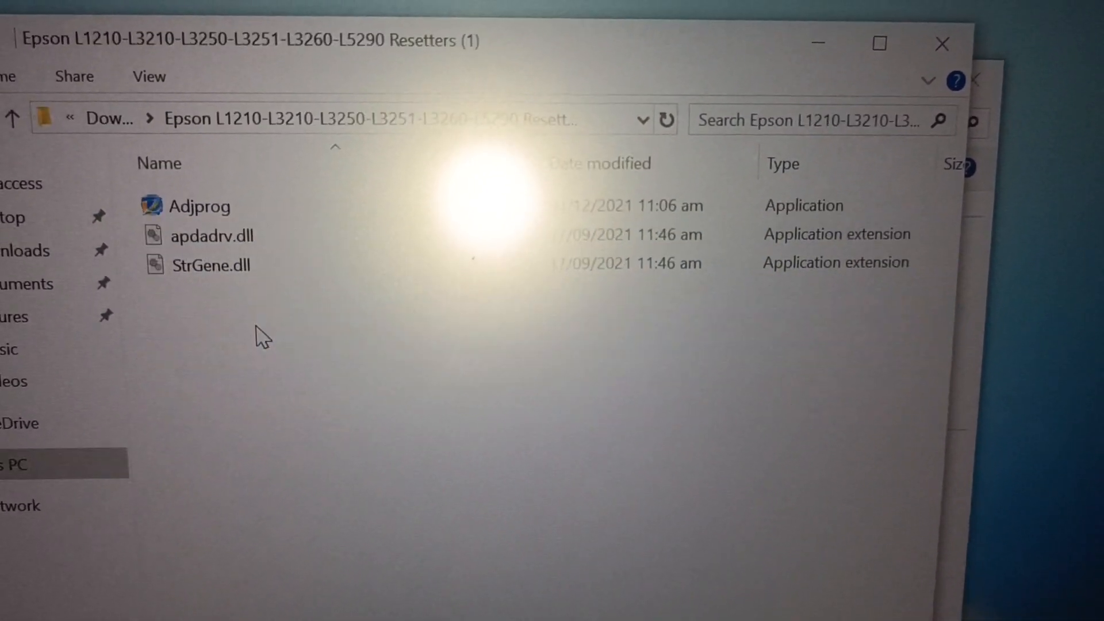
click(199, 206)
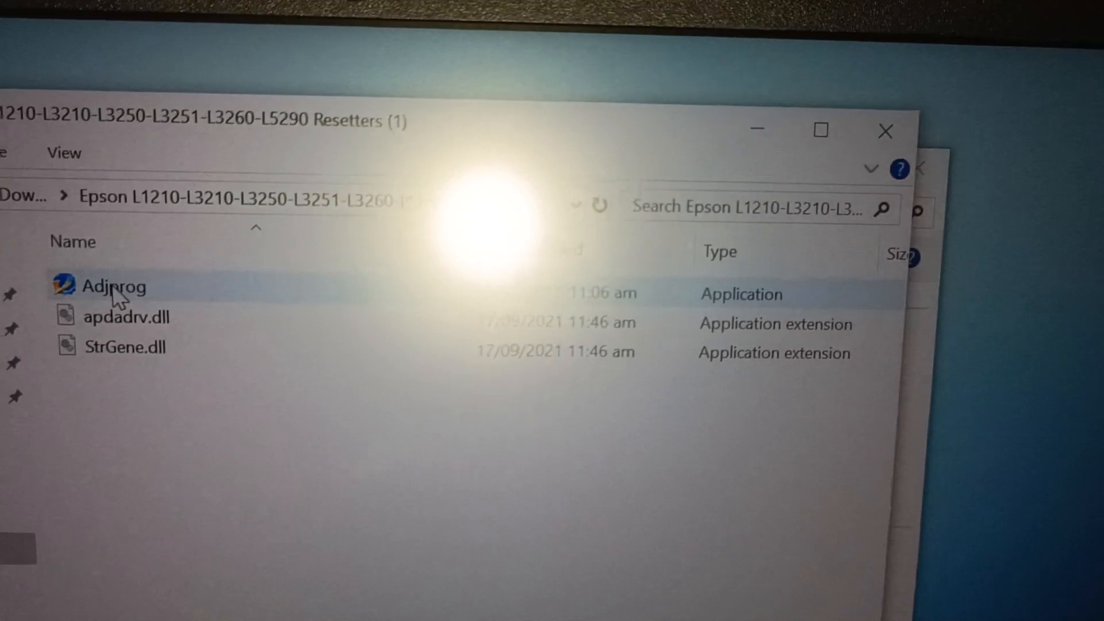
mouse_move(120, 285)
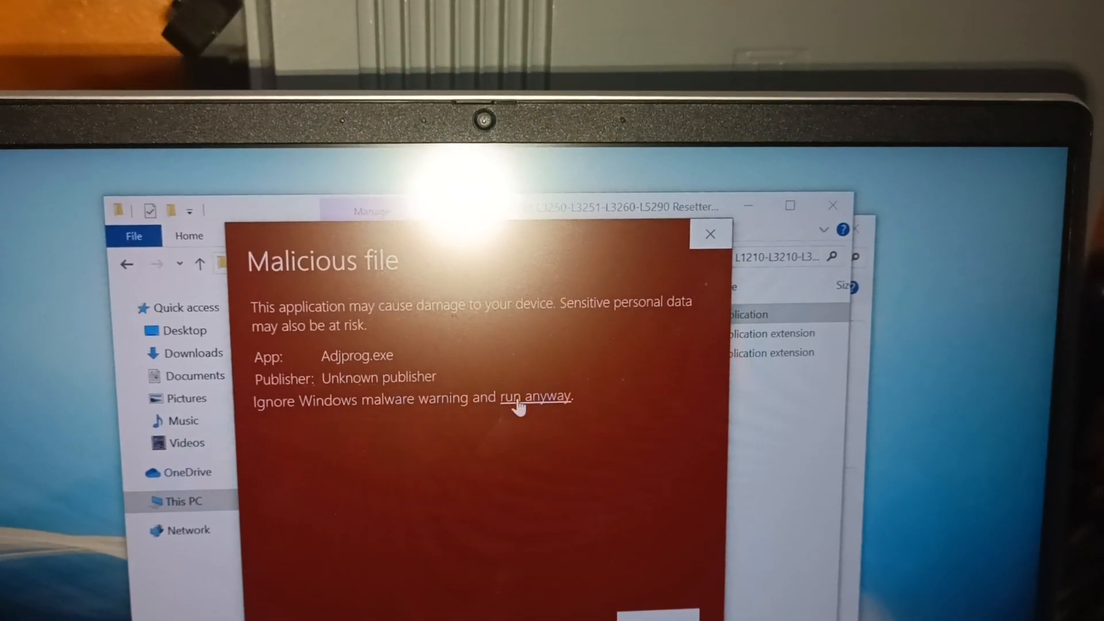
click(536, 398)
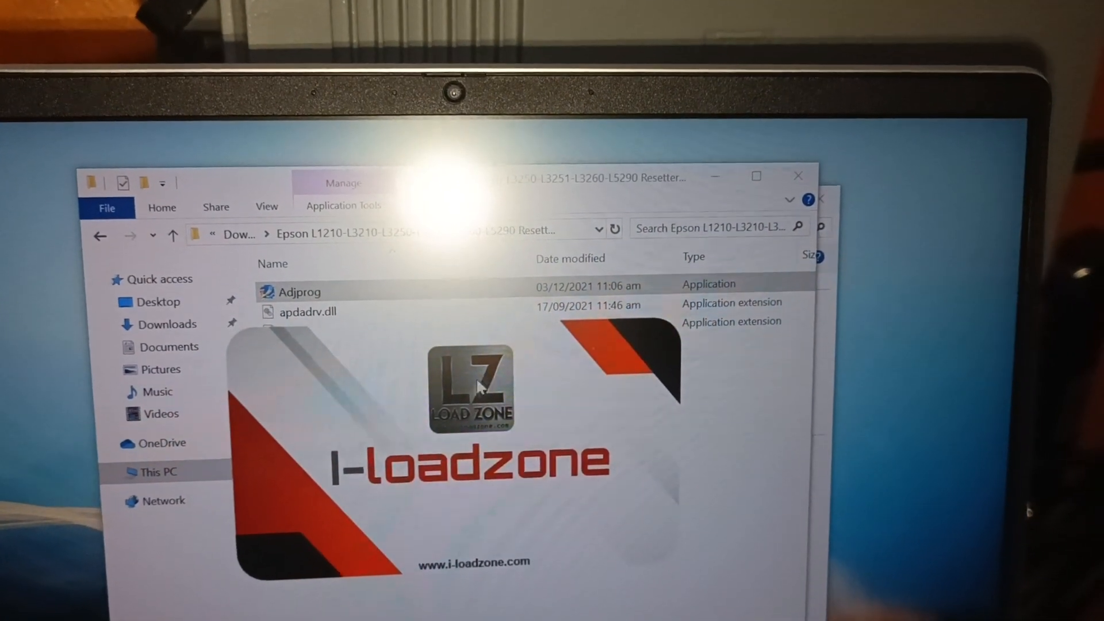
Step: Select the L3210 model and the USB001 (L3210 Series) port, and accept the settings
double_click(295, 291)
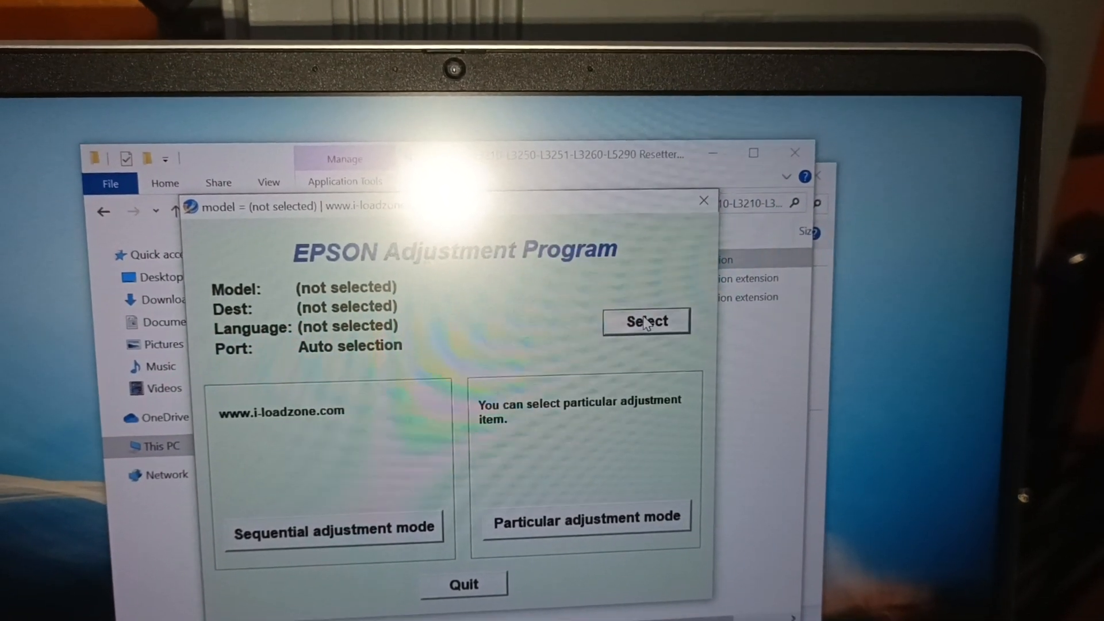
click(644, 321)
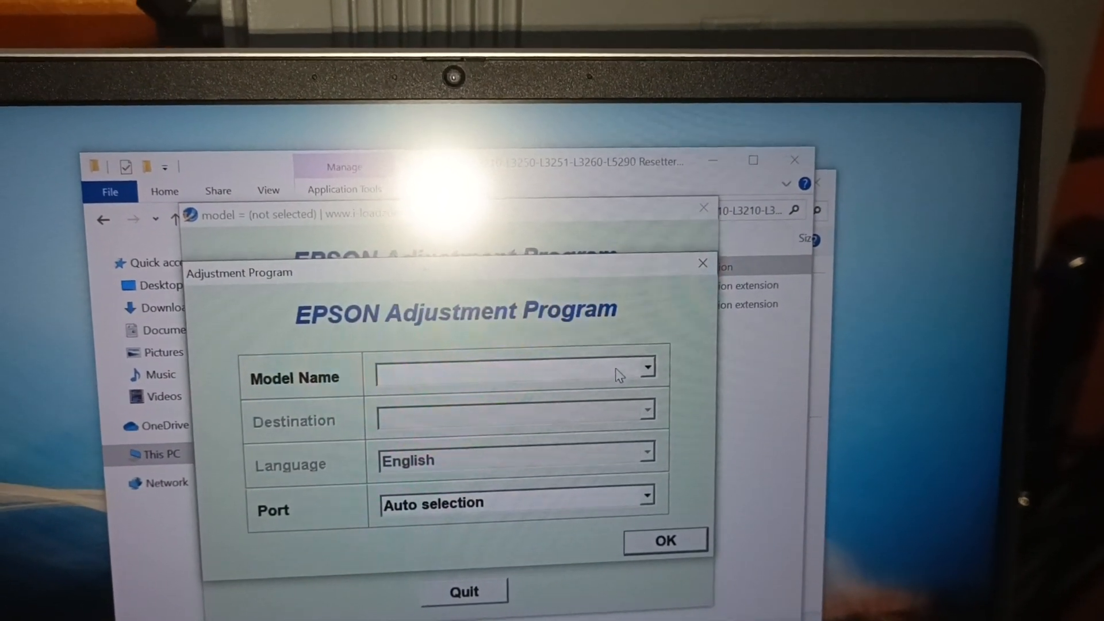
click(642, 367)
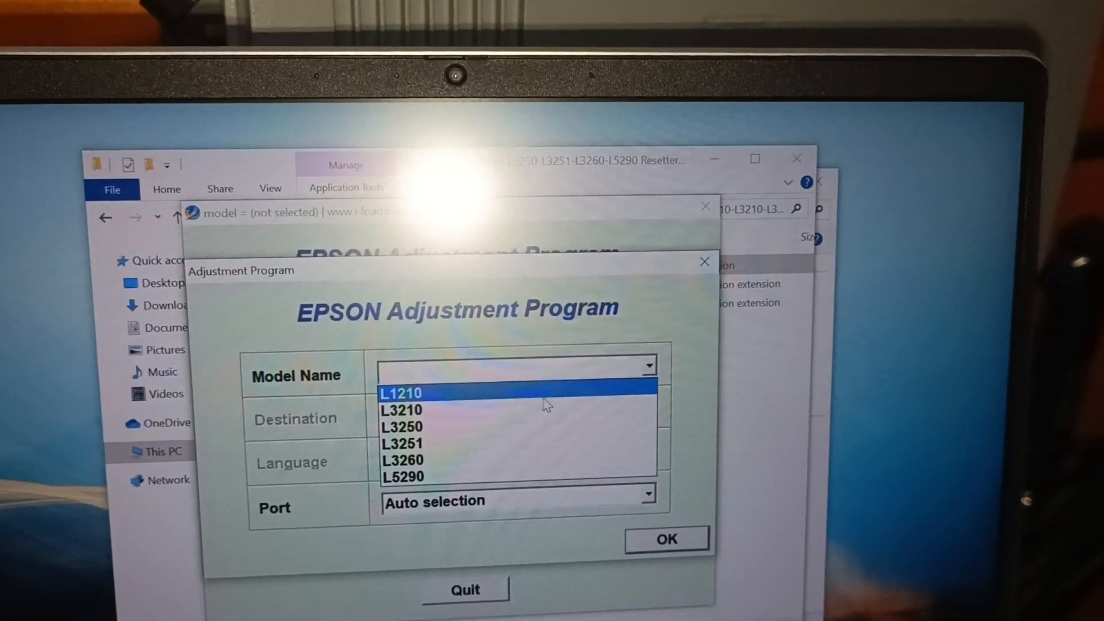
click(403, 410)
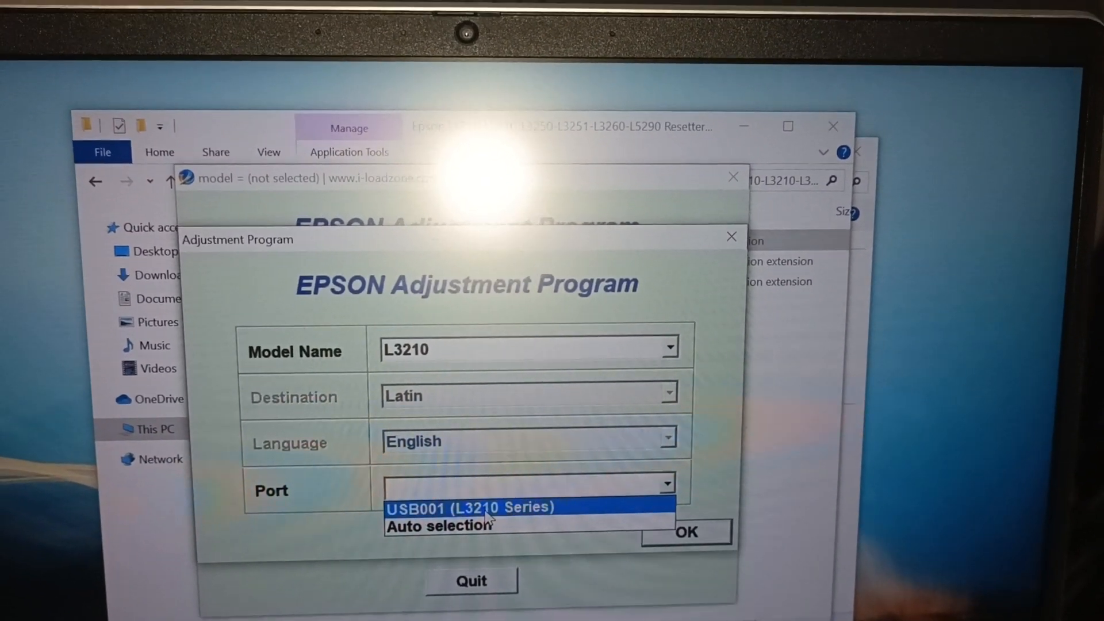
click(471, 507)
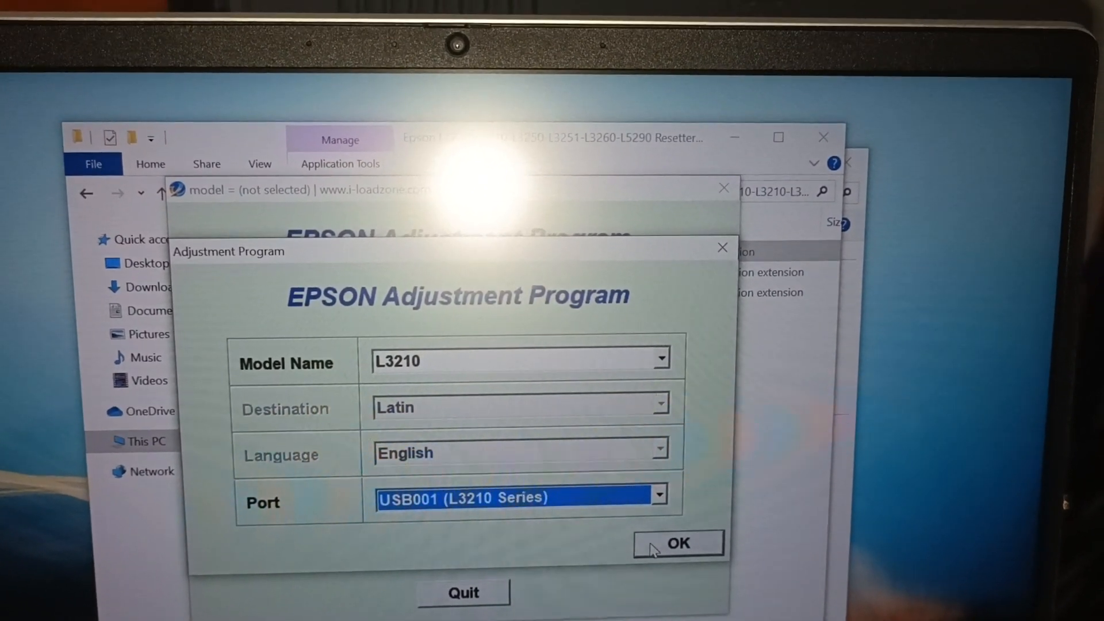
click(677, 543)
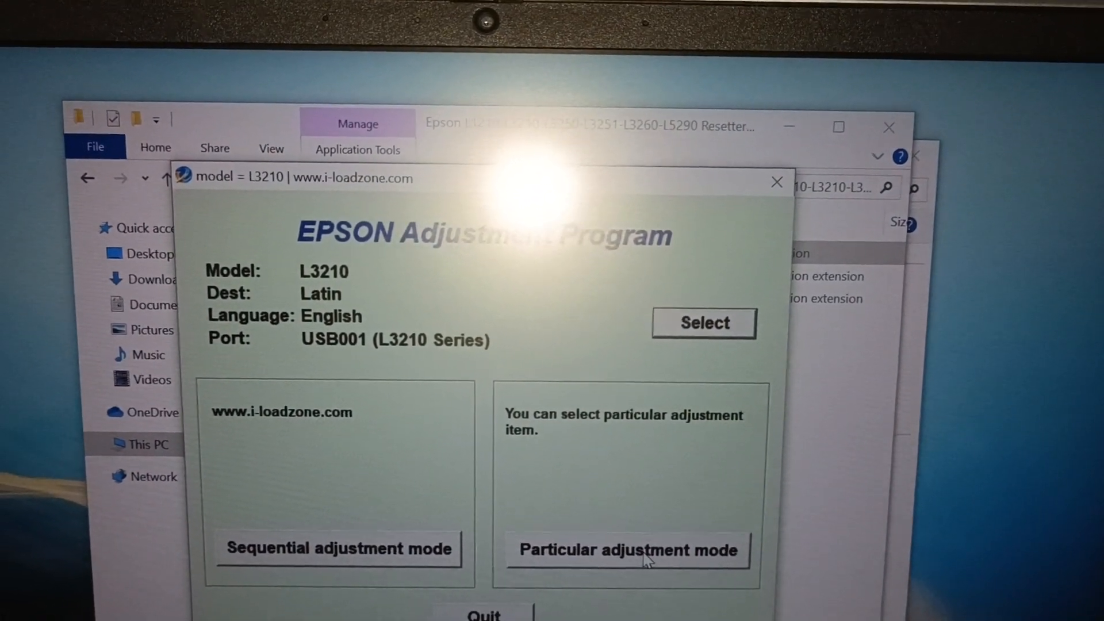
Step: In Particular adjustment mode, check the main pad counter, which reads 6354 points (100%)
click(625, 549)
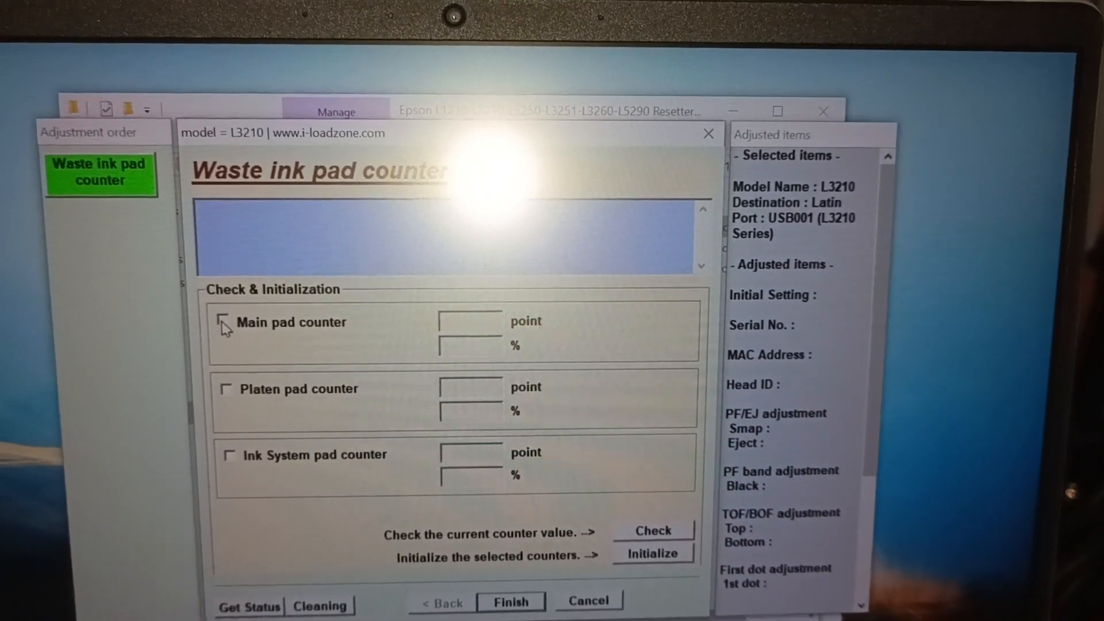
click(225, 322)
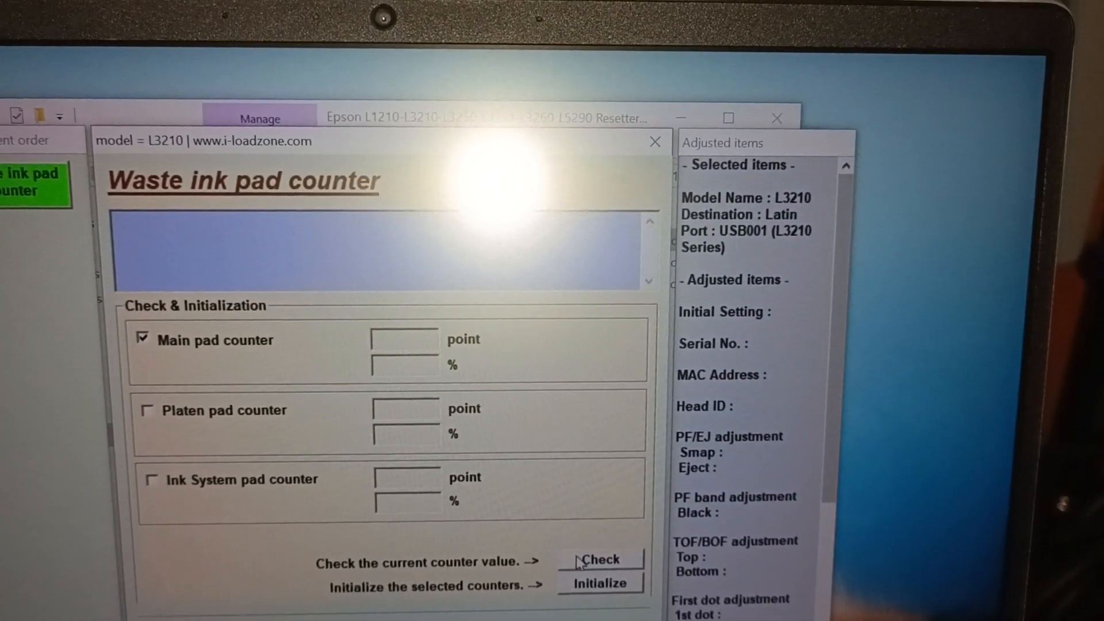
click(599, 558)
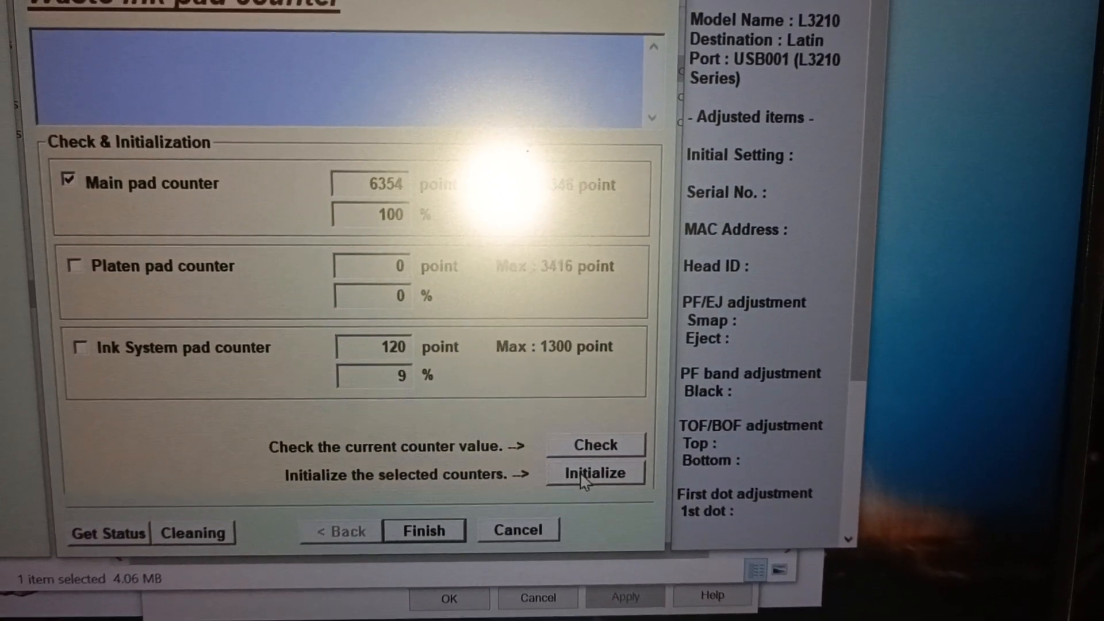
Step: Initialize the main pad counter, confirm, turn the printer off, and acknowledge the success message
click(594, 473)
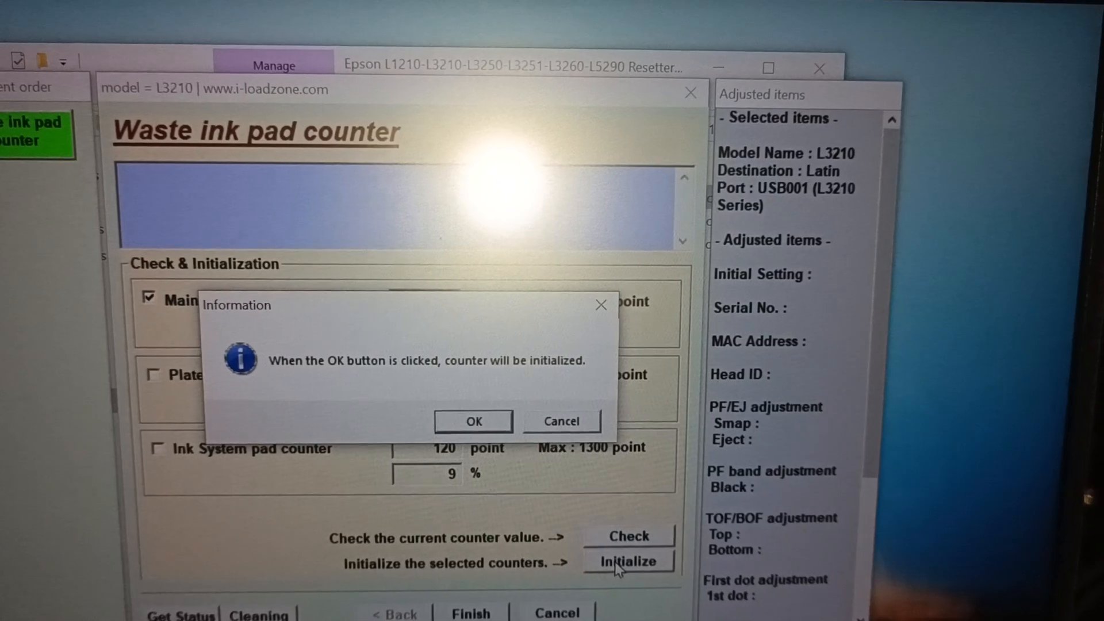
click(473, 421)
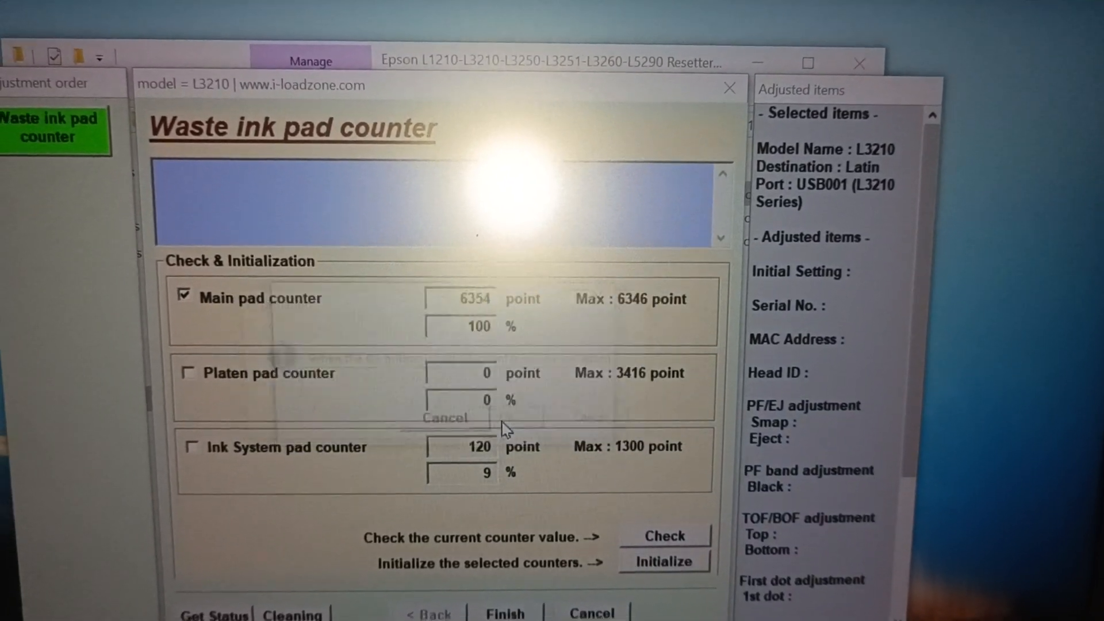
click(662, 561)
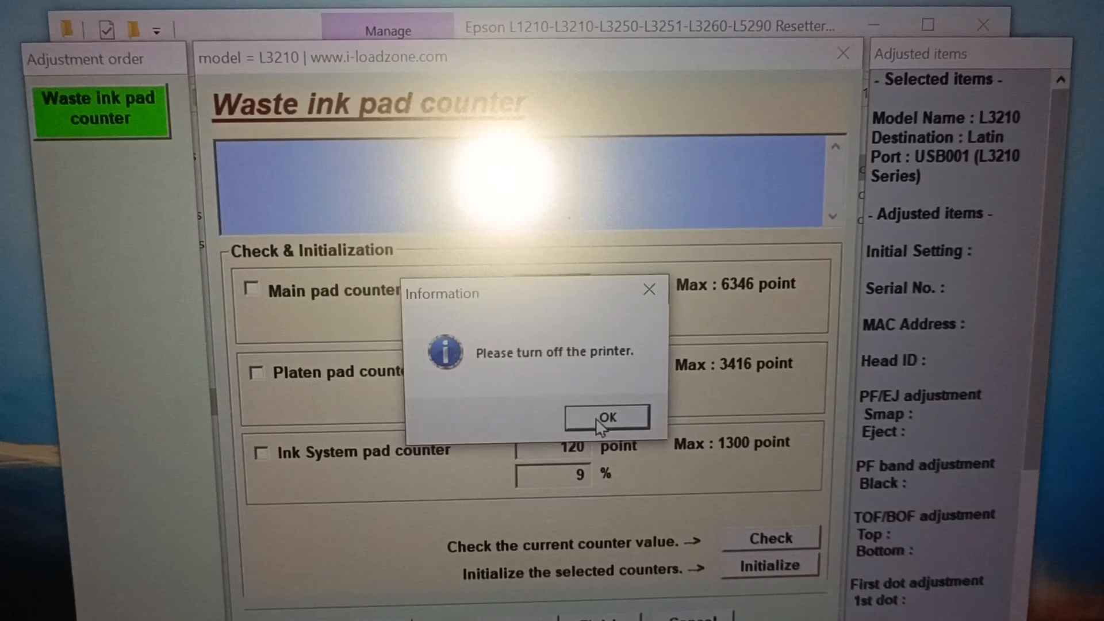
click(606, 416)
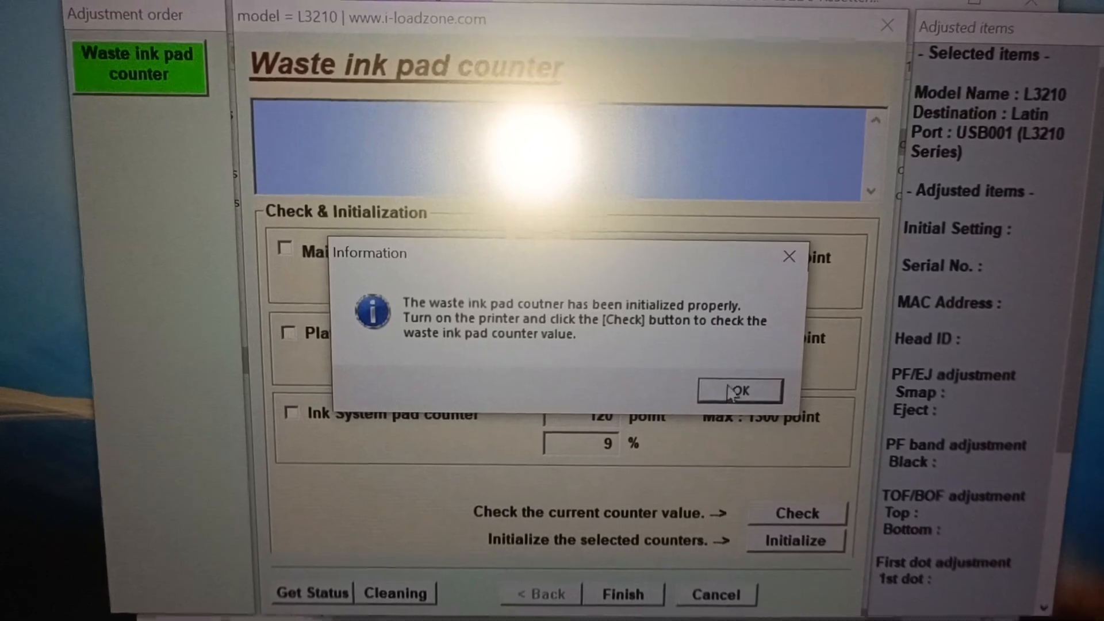
click(738, 391)
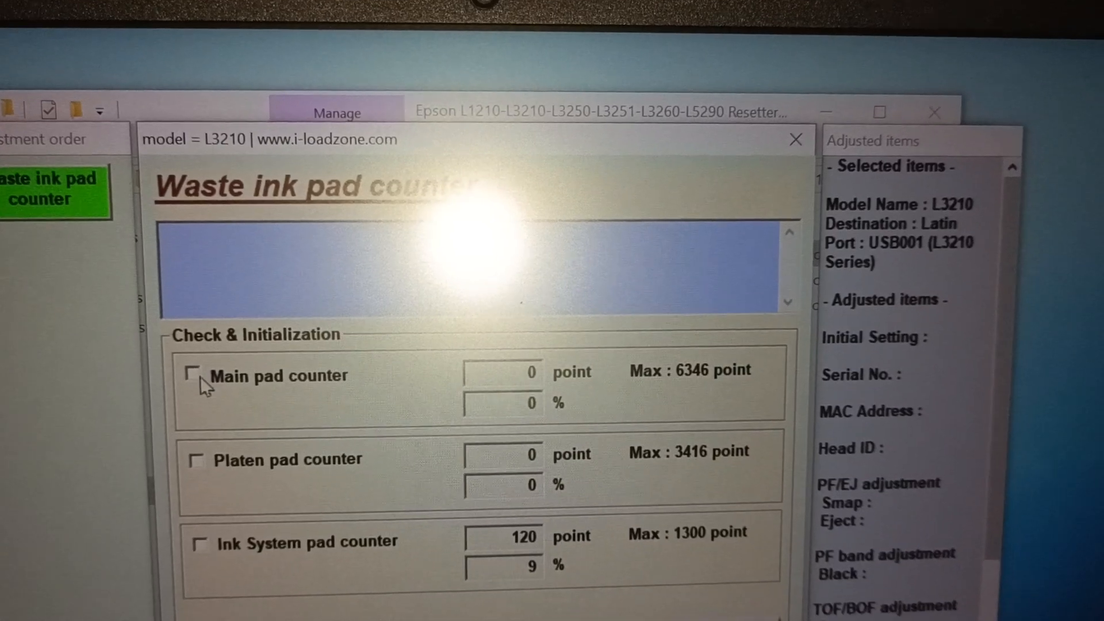
Step: Tick the main pad counter again to re-check it after the reset
click(196, 376)
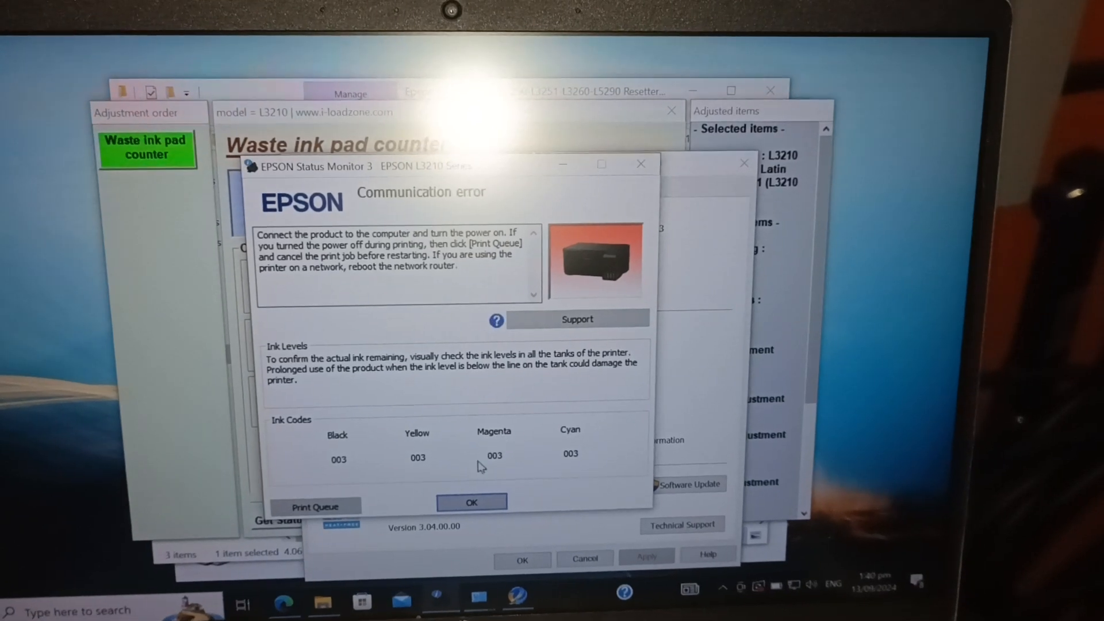
Step: Dismiss the Status Monitor communication error and cancel the L3210 Printing Preferences
click(471, 502)
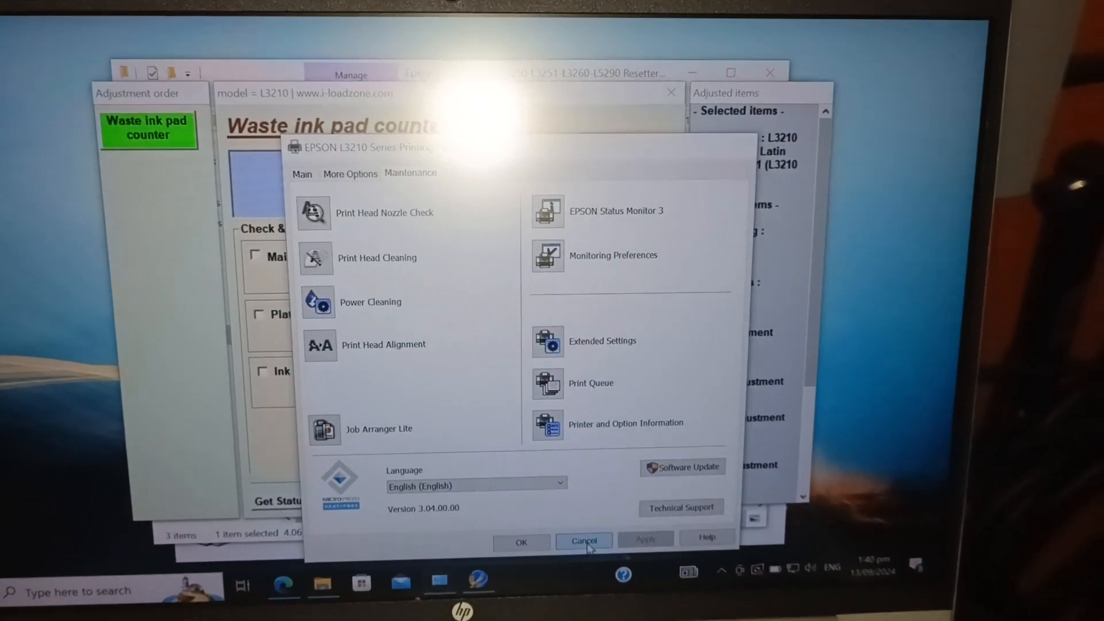
click(583, 542)
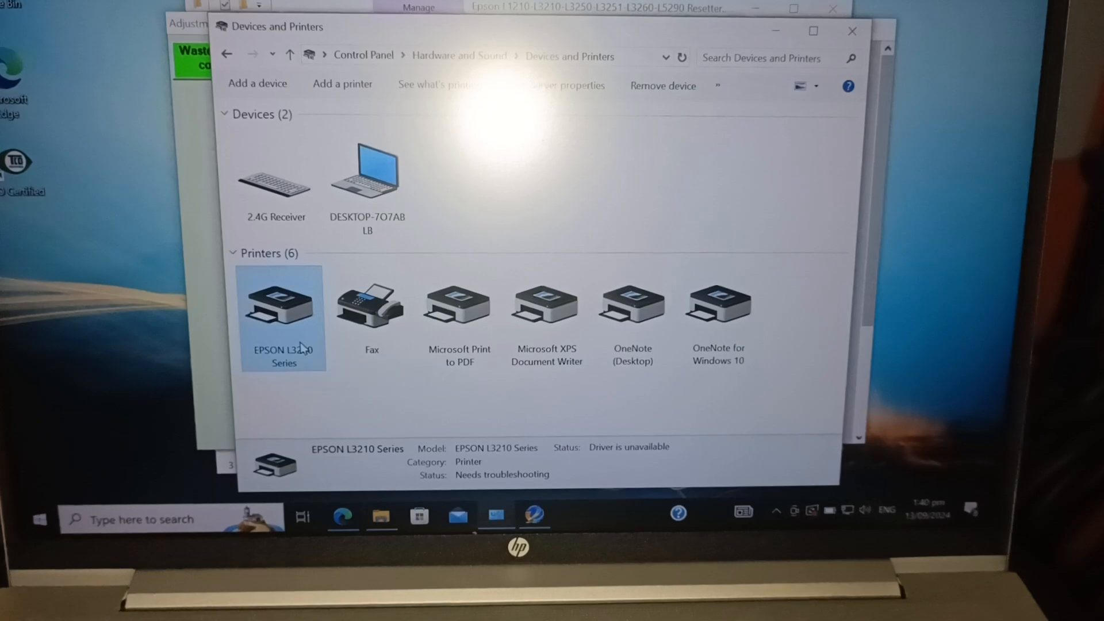
Step: Reopen Printing preferences for EPSON L3210 Series from its right-click menu
right_click(283, 304)
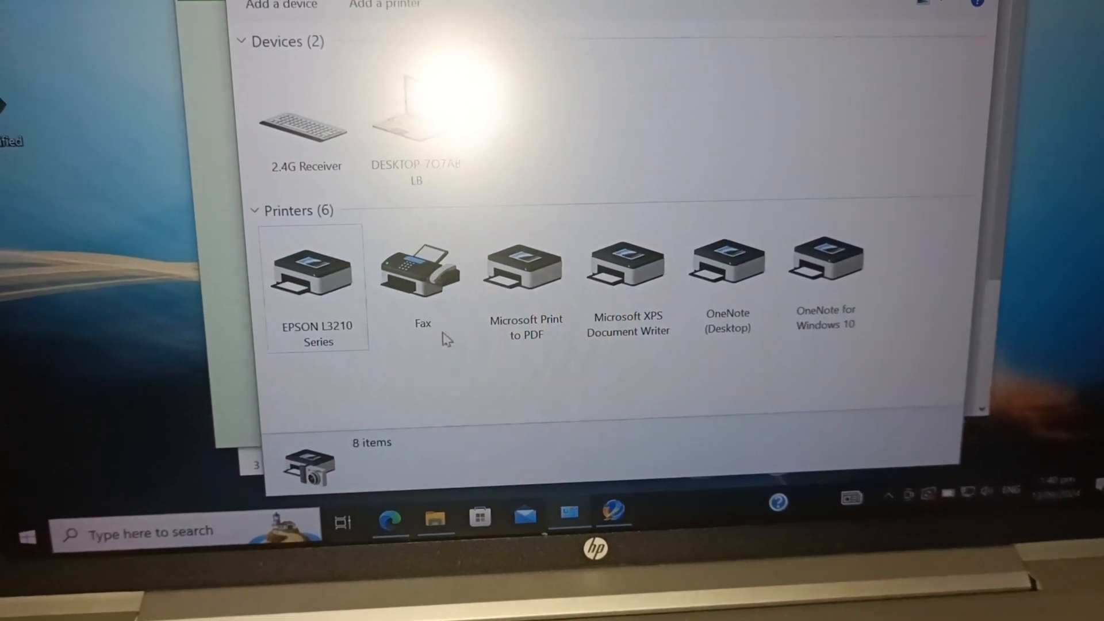
click(316, 271)
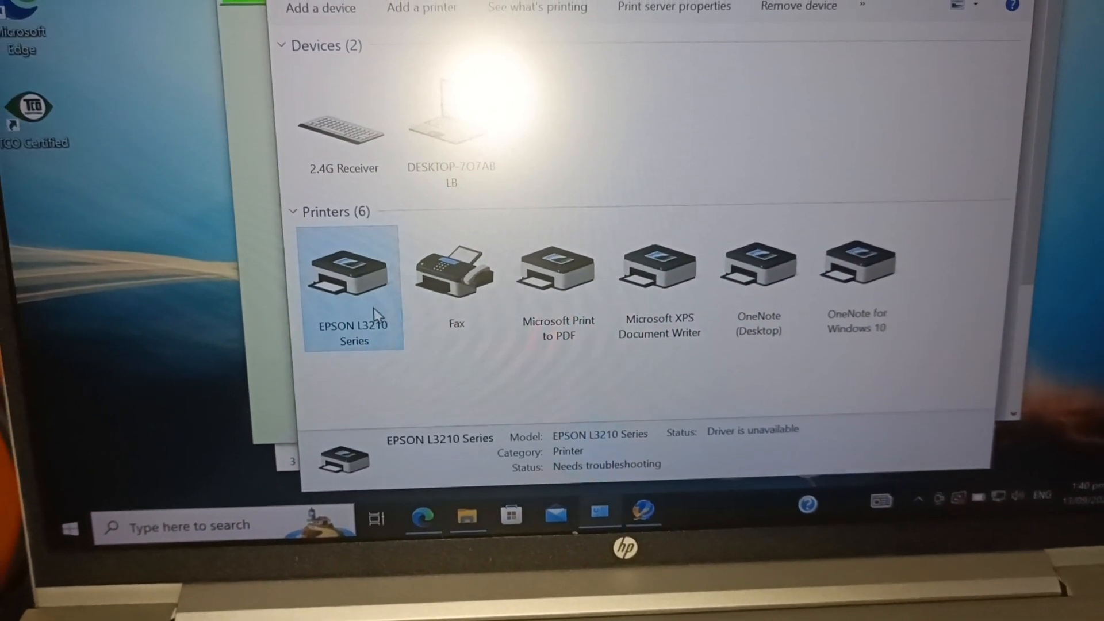
right_click(352, 275)
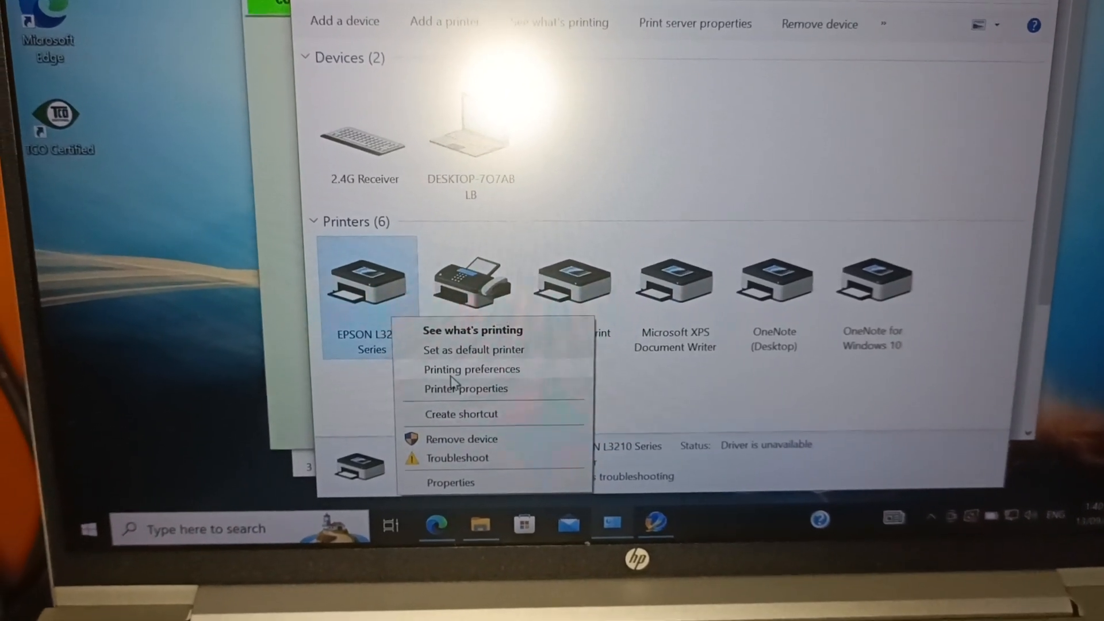
click(470, 369)
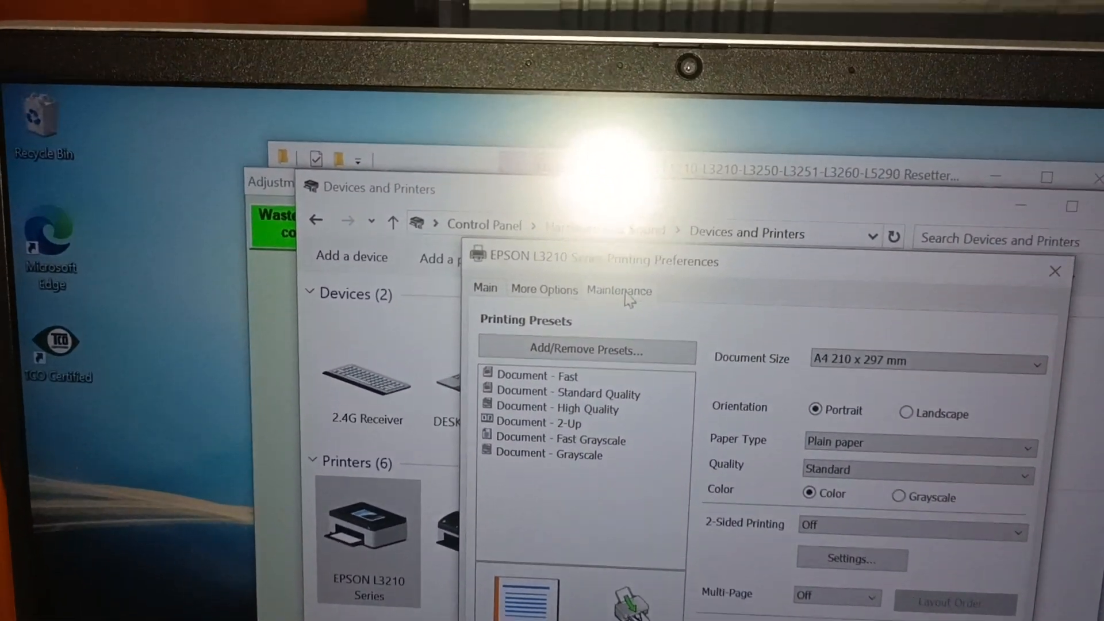
Step: From the Maintenance tab, launch EPSON Status Monitor 3 to confirm the L3210 reports Ready
click(618, 290)
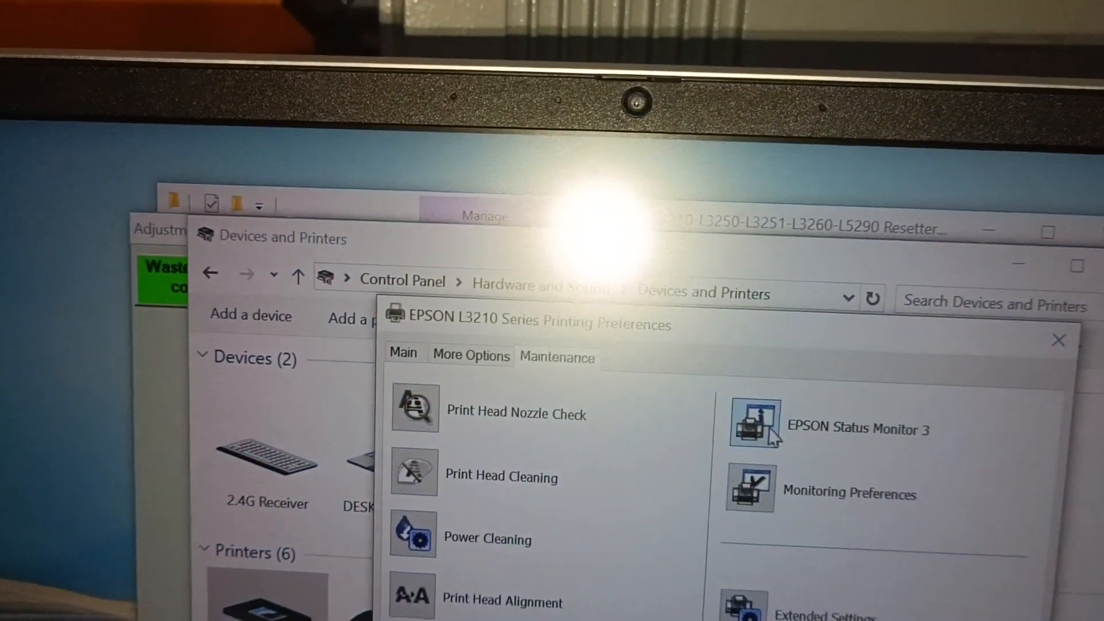
click(750, 423)
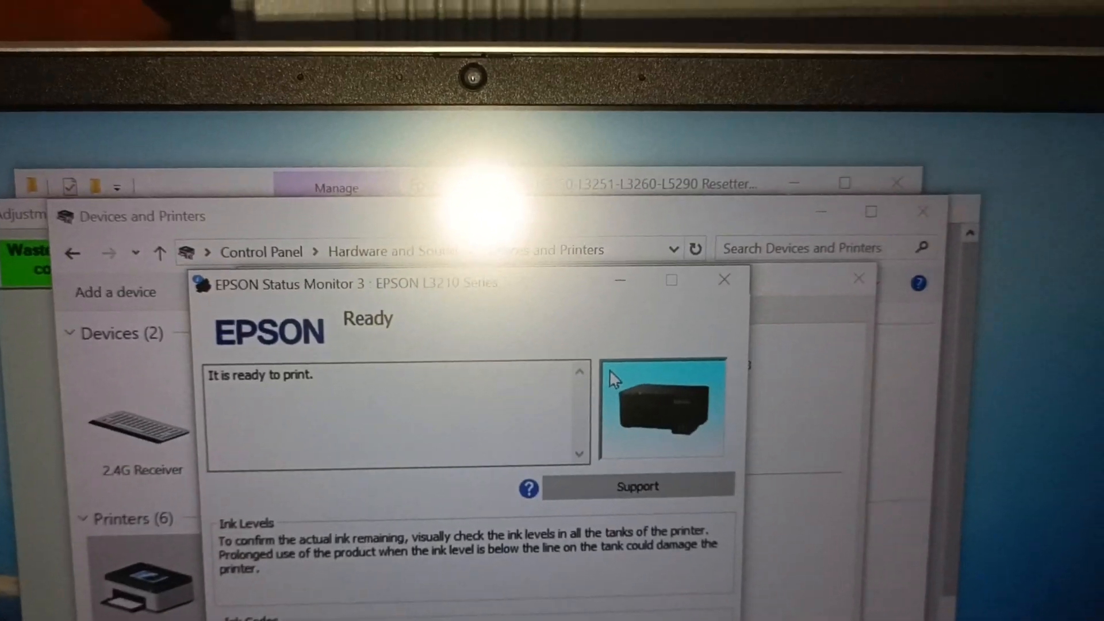